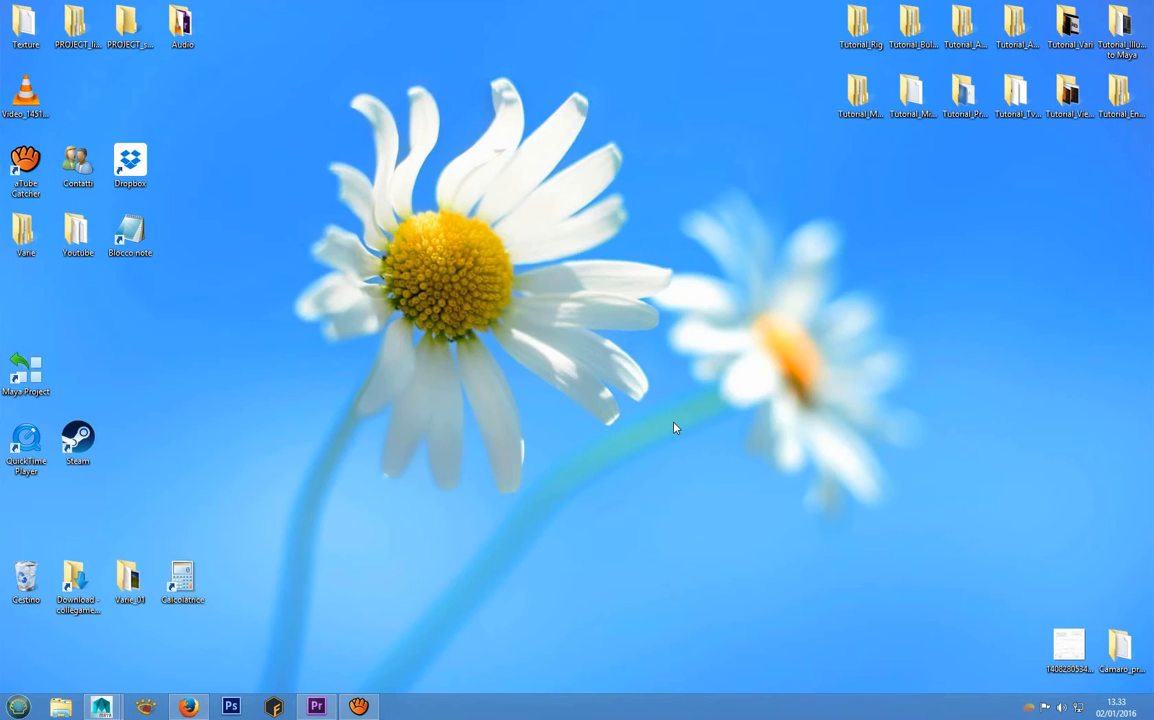
mouse_move(356, 688)
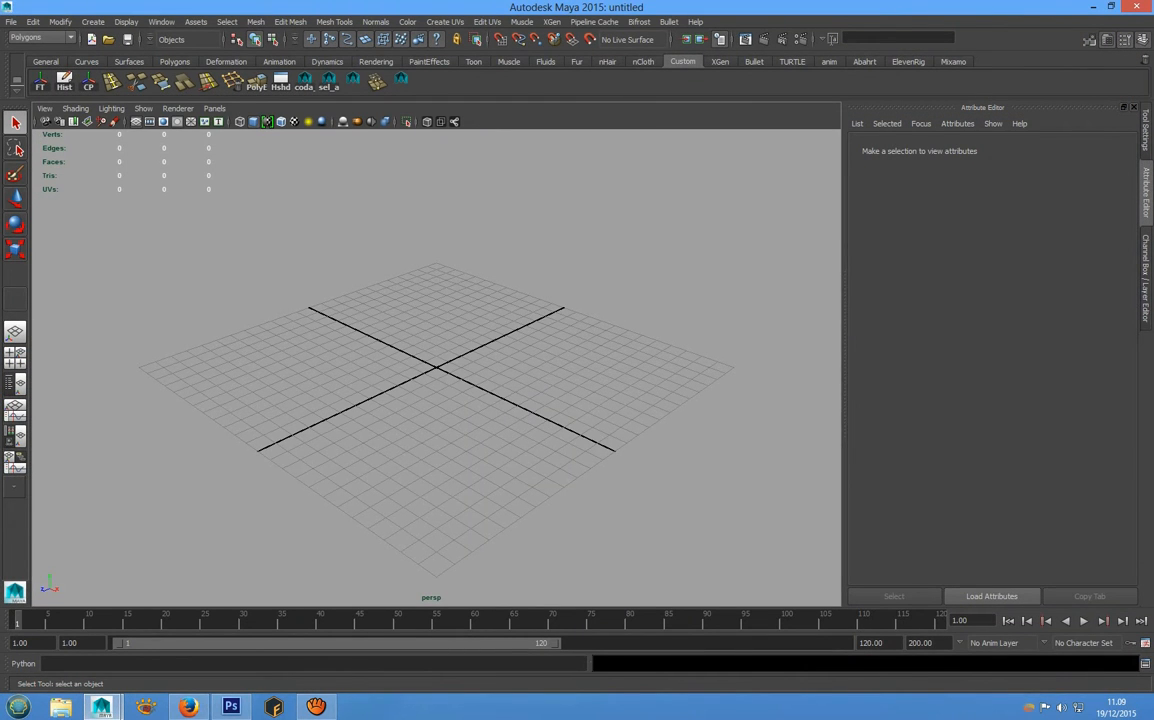
Create and accept a new project named Camaro_project via the Project Window
left_click(10, 20)
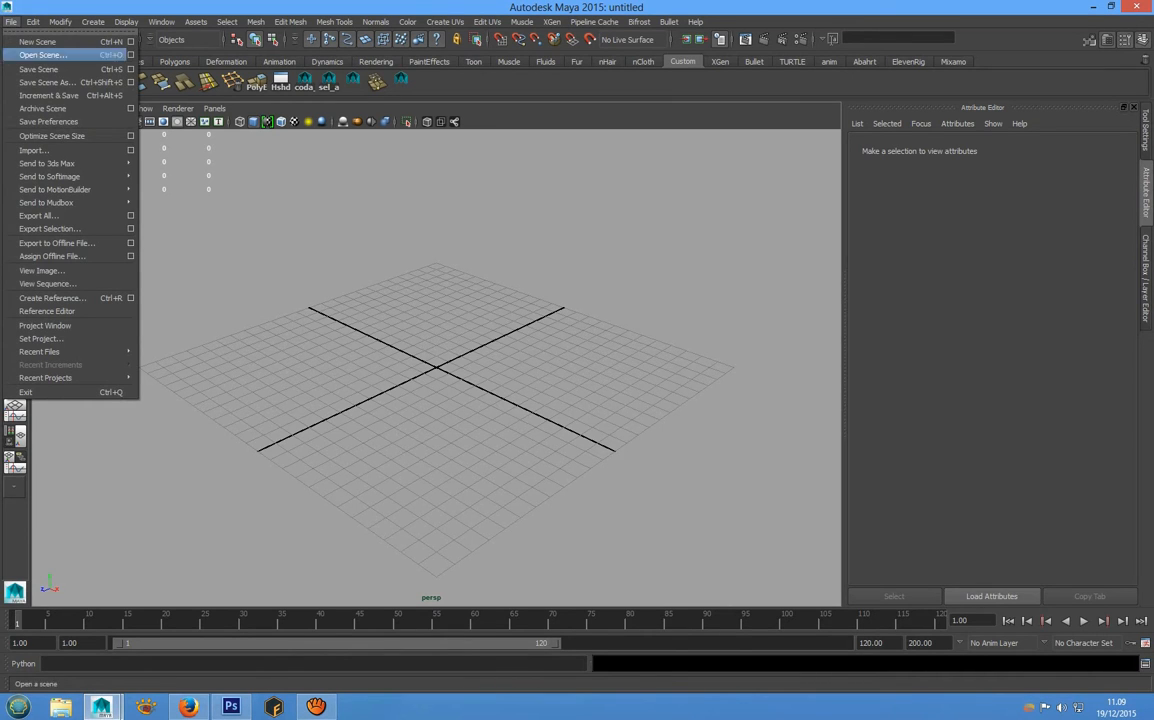
left_click(44, 324)
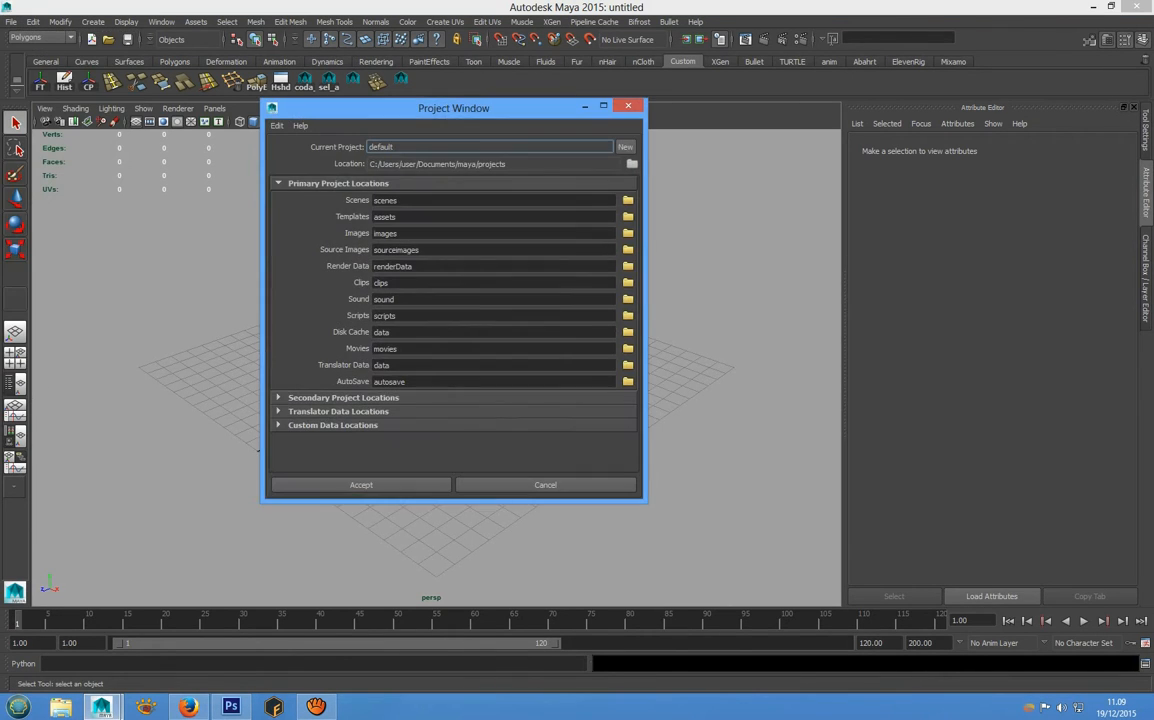
left_click_drag(454, 108, 496, 190)
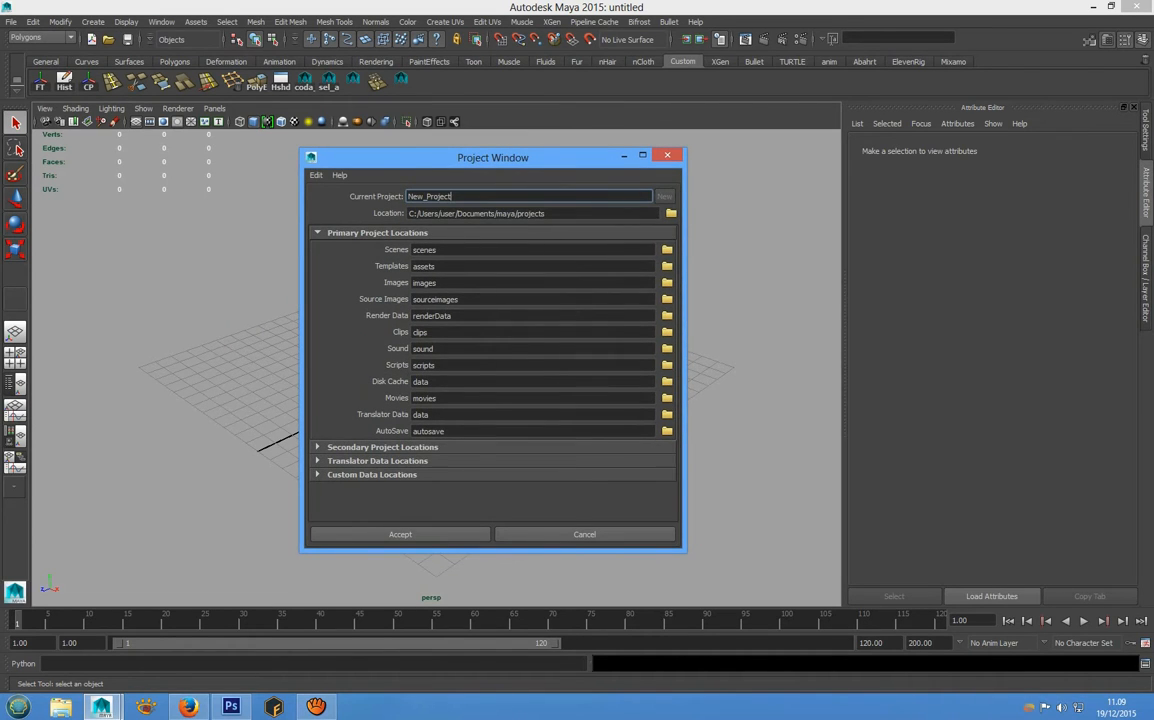
triple_click(528, 196)
type("Cama")
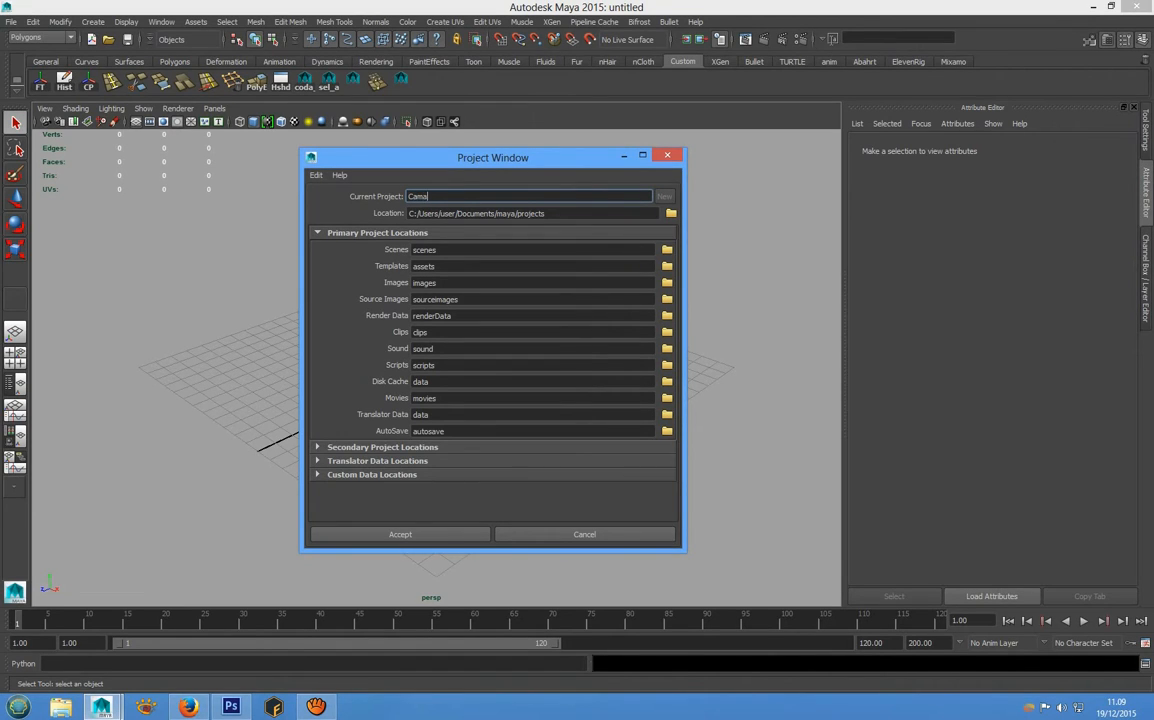
type("ro_")
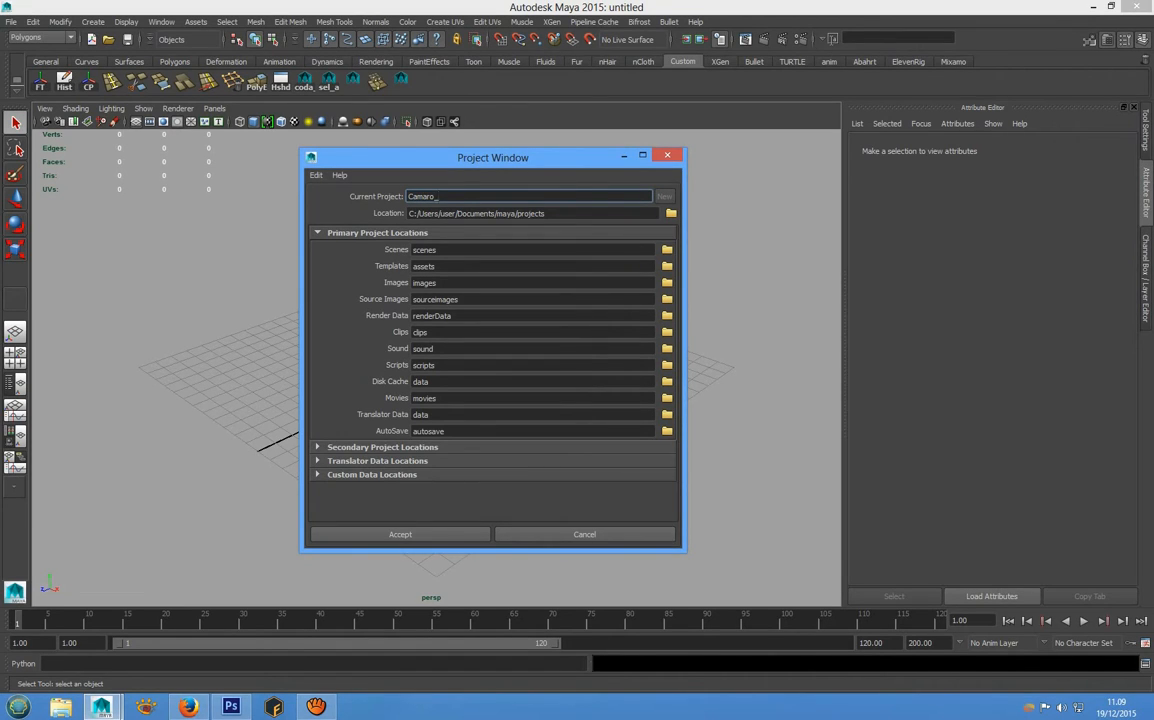
type("pro")
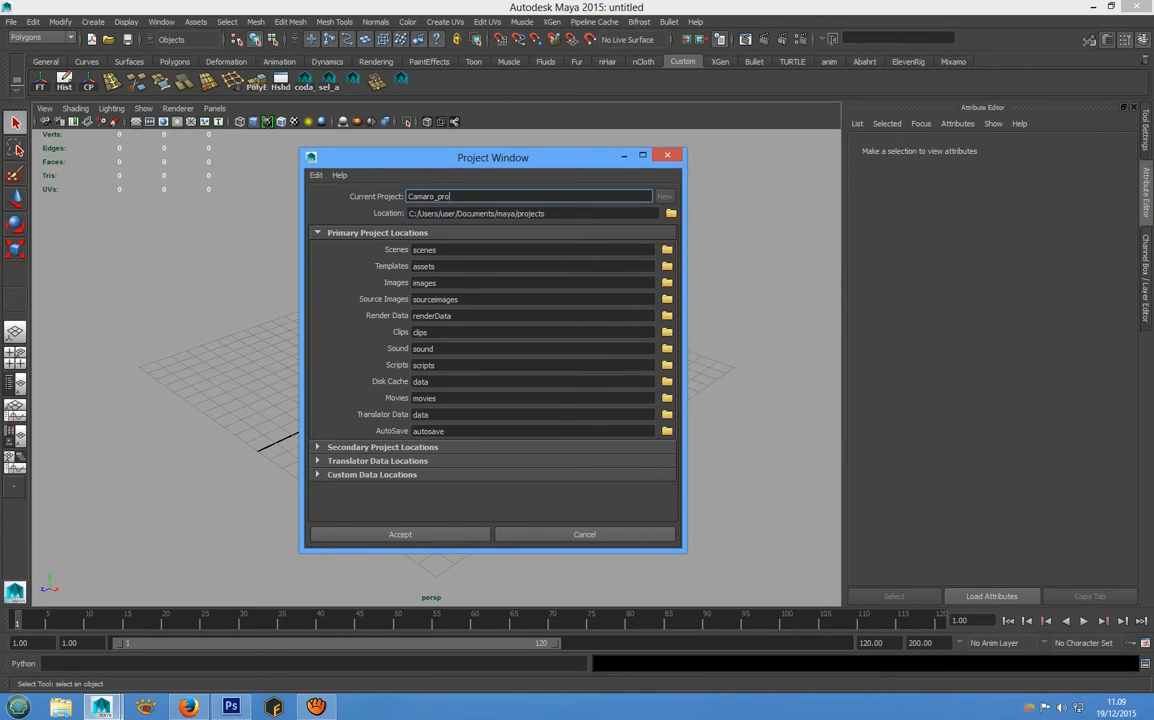
type("ject")
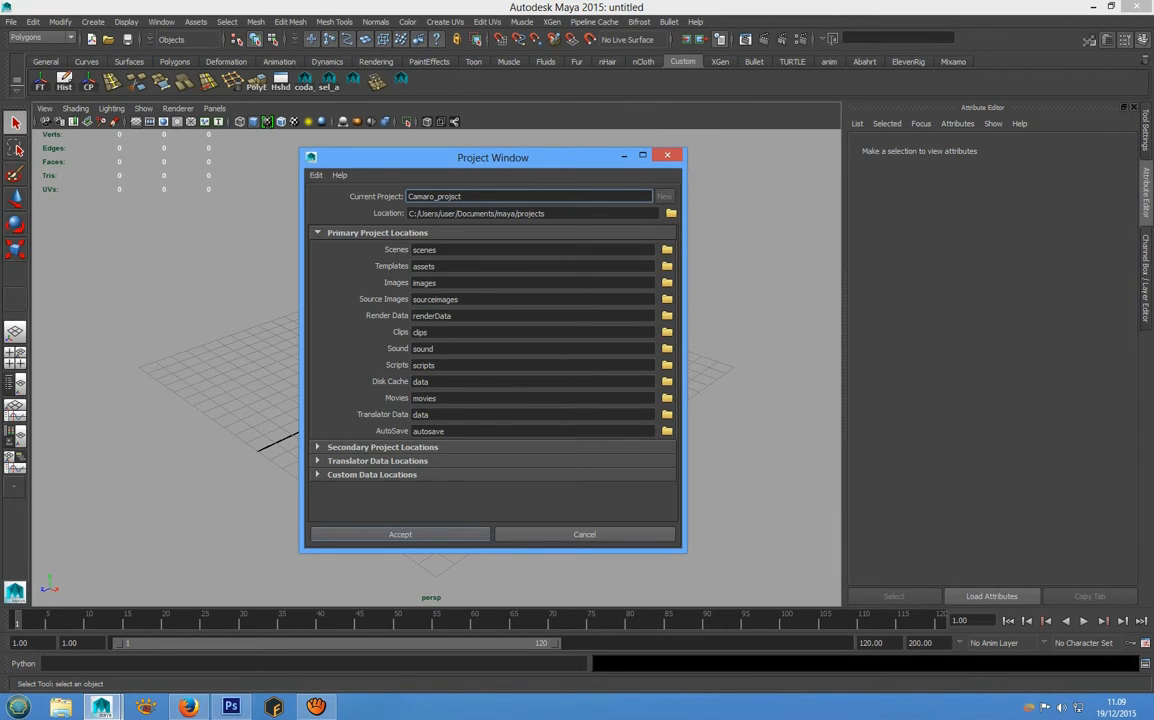
left_click(400, 532)
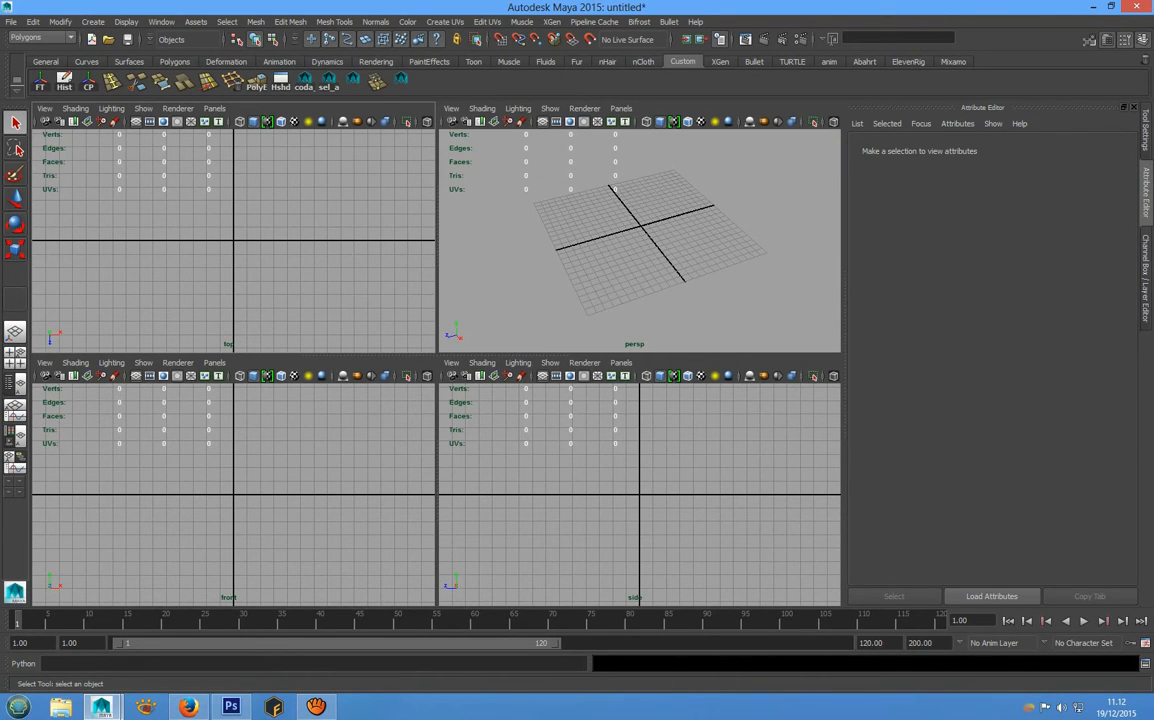
Import top.jpg from the reference folder as an image plane in the top view
left_click(44, 108)
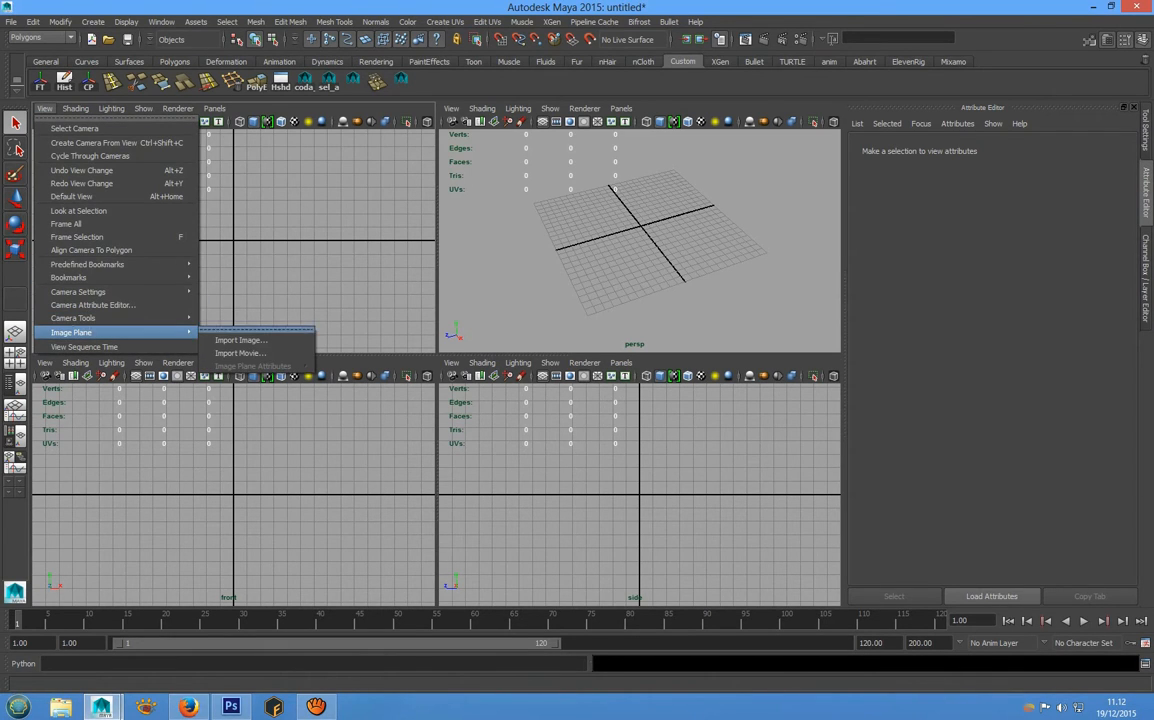
left_click(240, 340)
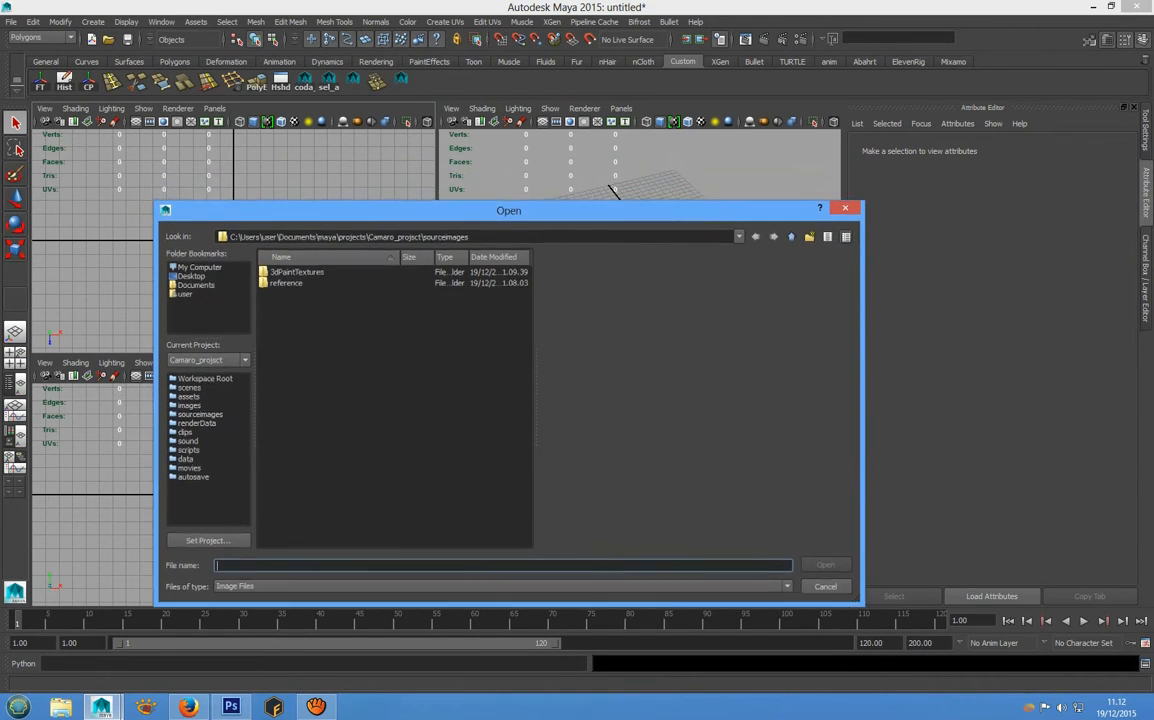
left_click_drag(508, 210, 510, 160)
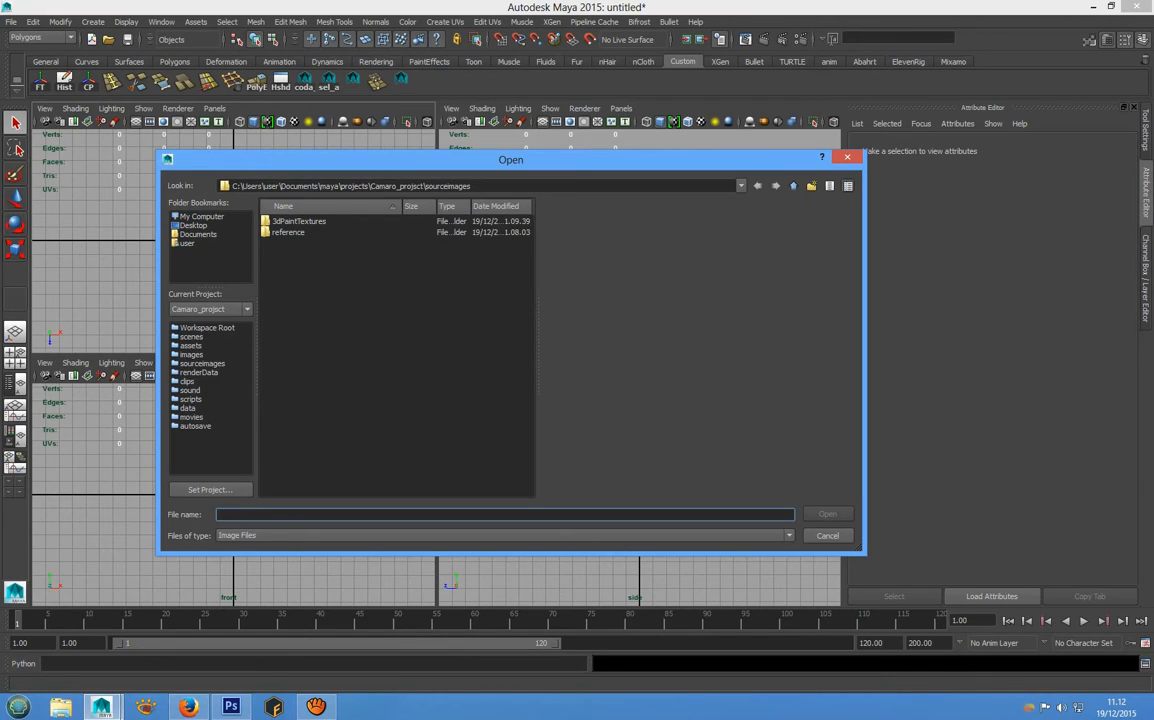
left_click(288, 232)
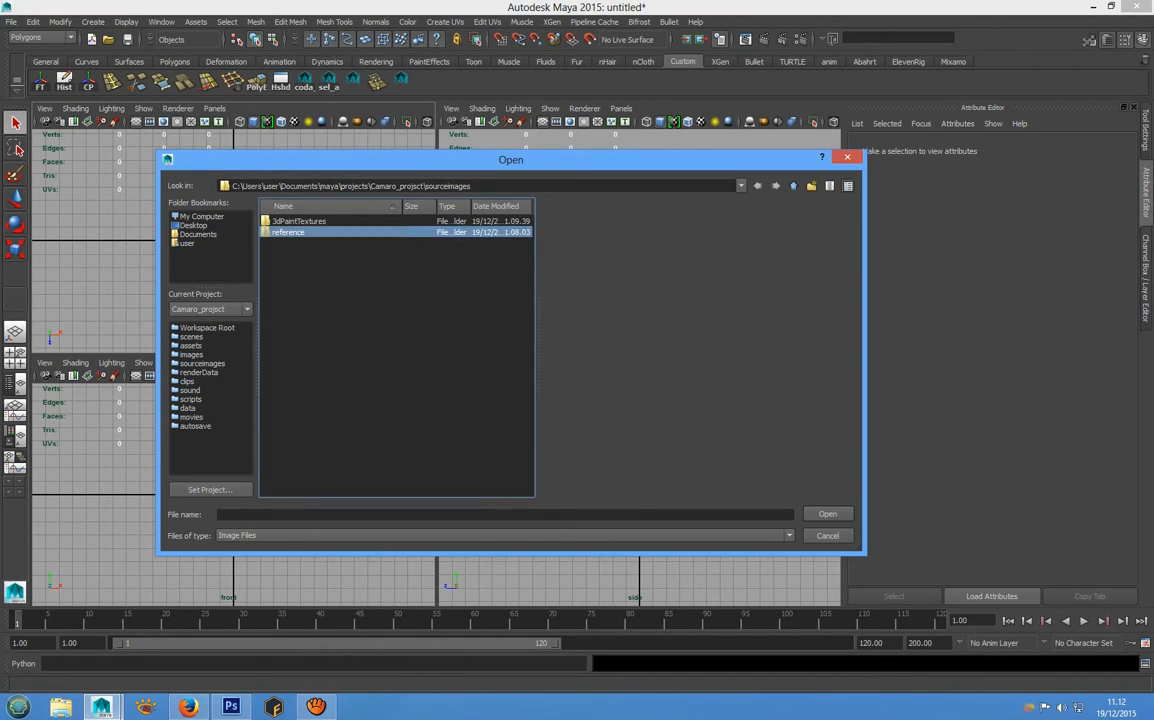
double_click(288, 232)
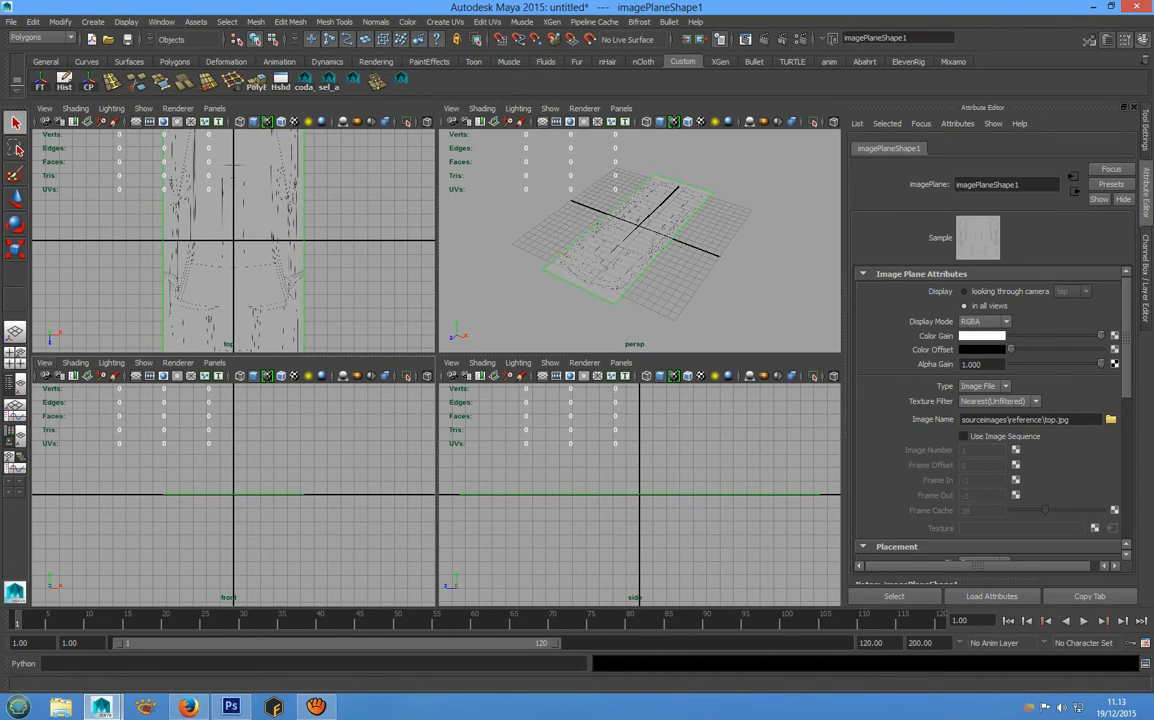
Import front.jpg from sourceimages/reference as the front view's image plane
left_click(44, 362)
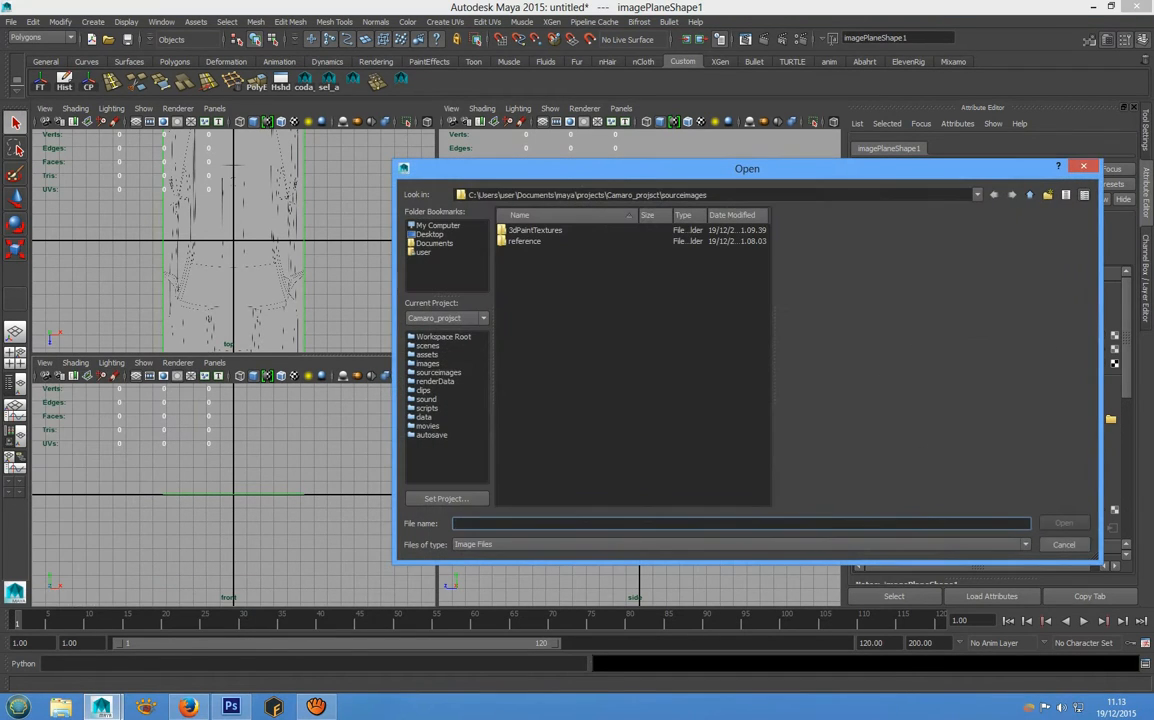
double_click(524, 240)
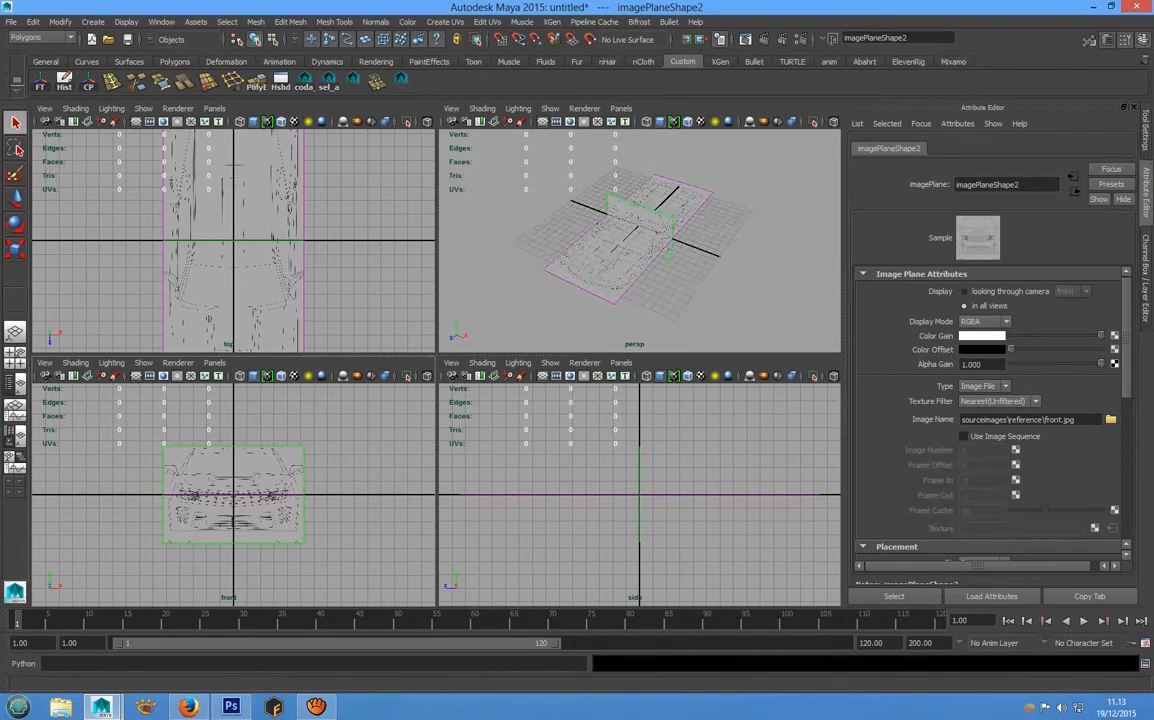
Import the side reference image as an image plane in the side view
left_click(452, 362)
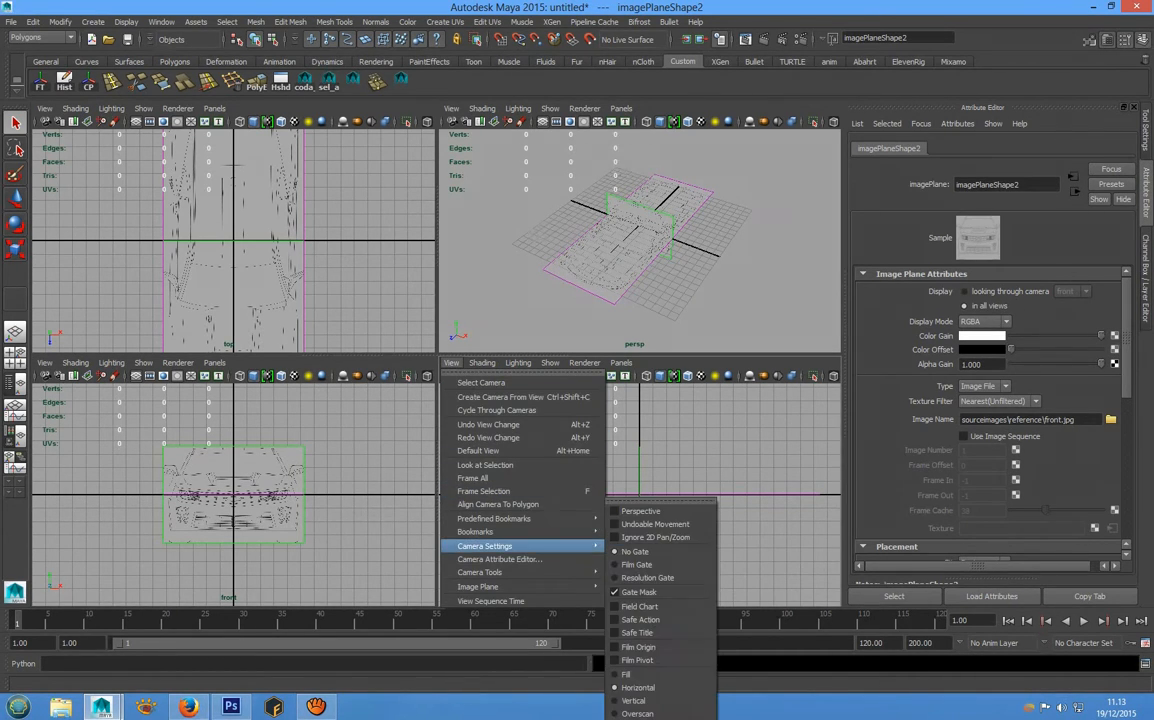
mouse_move(478, 586)
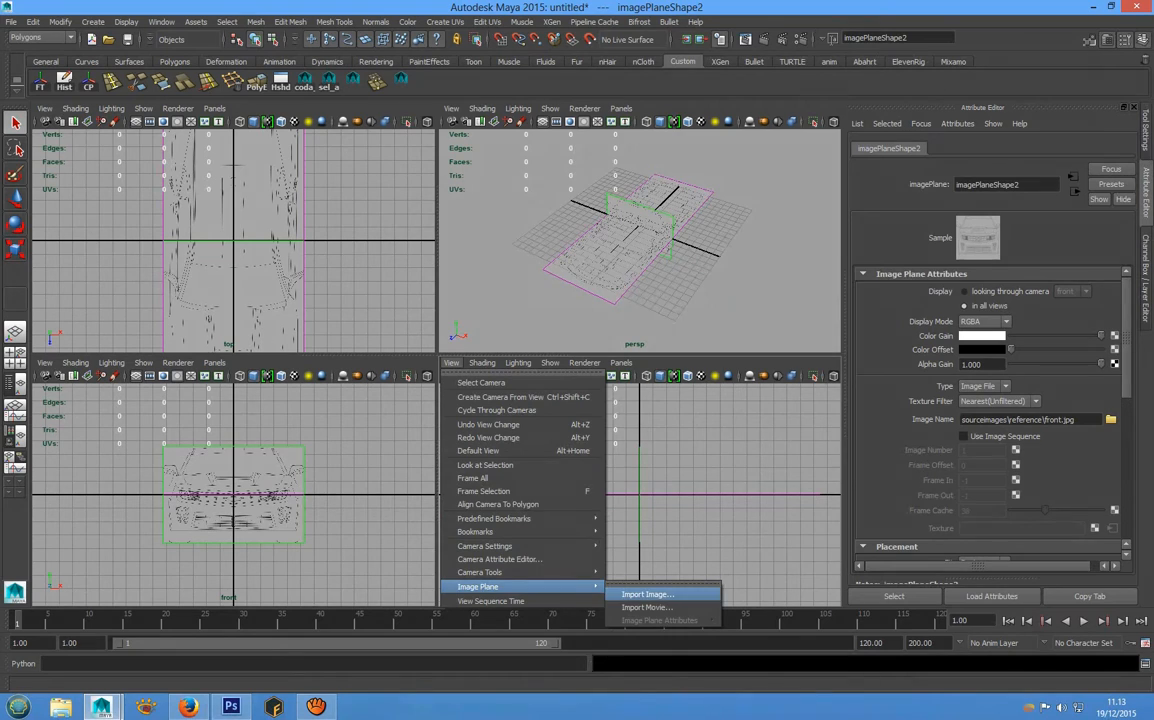
left_click(648, 594)
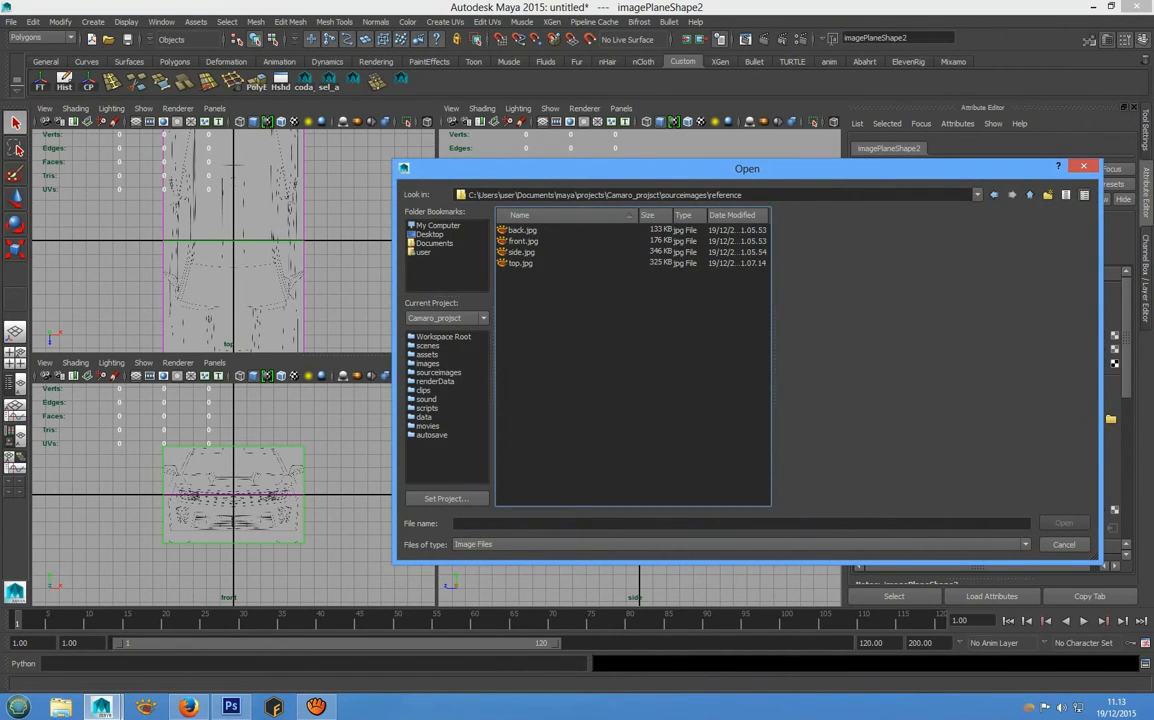
left_click(1064, 522)
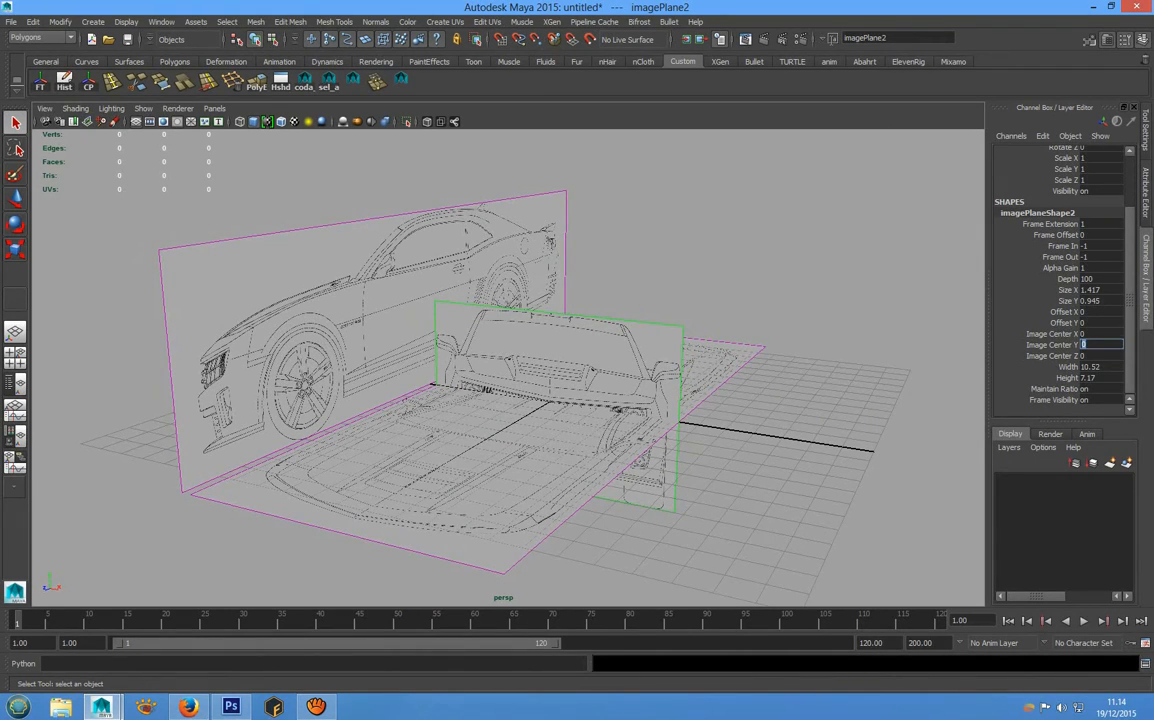
Set the front imagePlane's Image Center offset to 3.6 in the Channel Box
type("3.6")
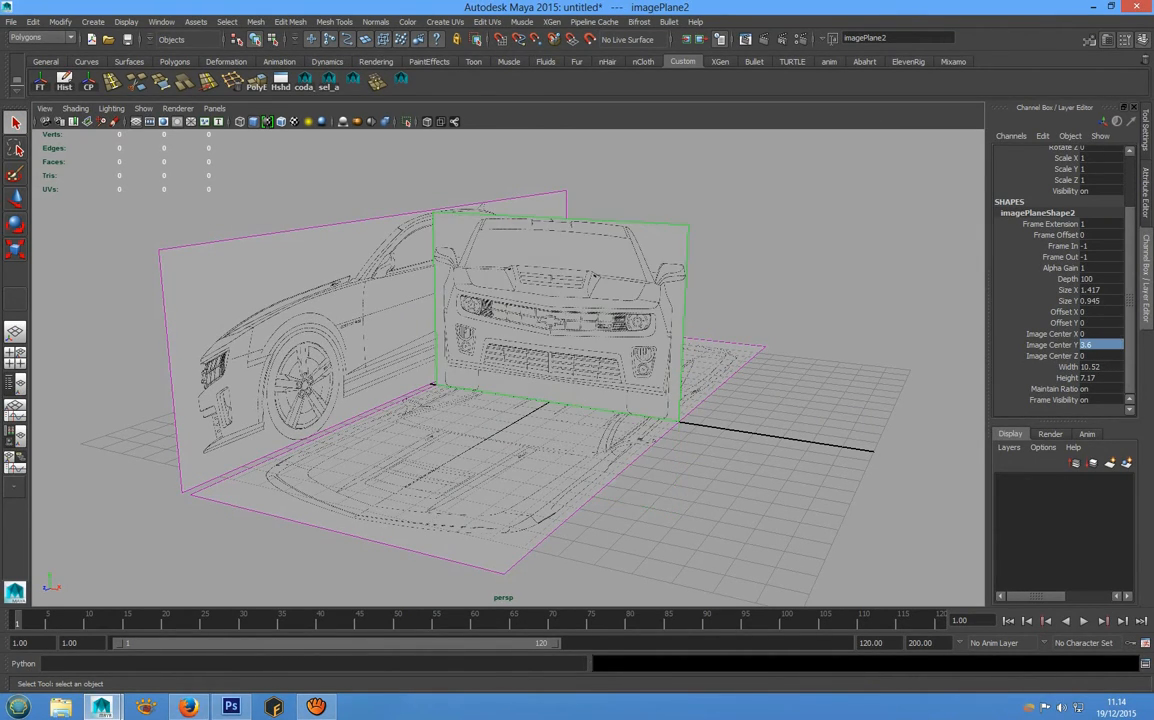
left_click(1056, 356)
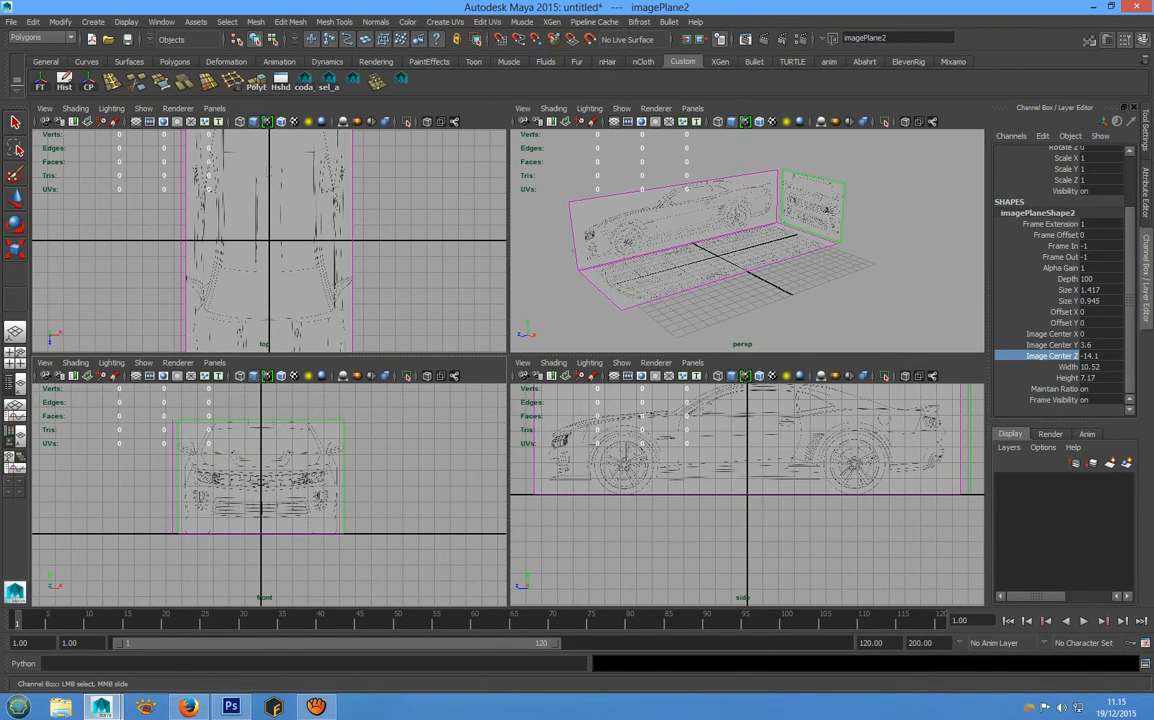
Create a new orthographic front camera in the lower-left panel and rename it back
left_click(214, 362)
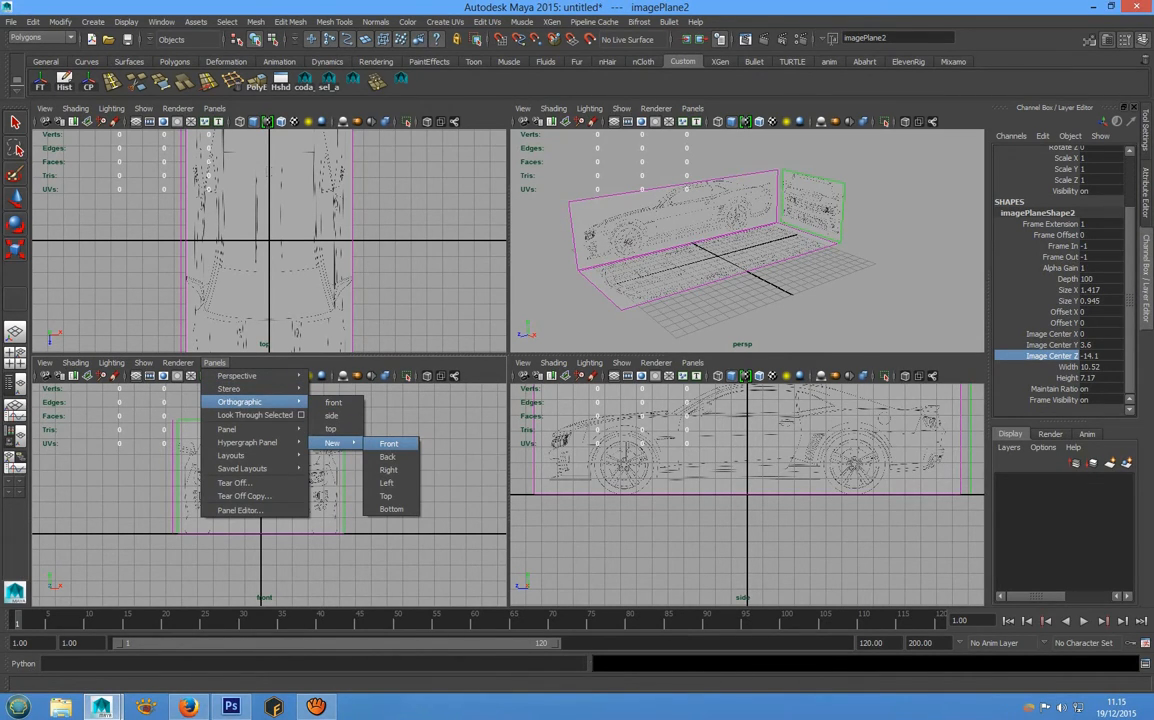
left_click(388, 444)
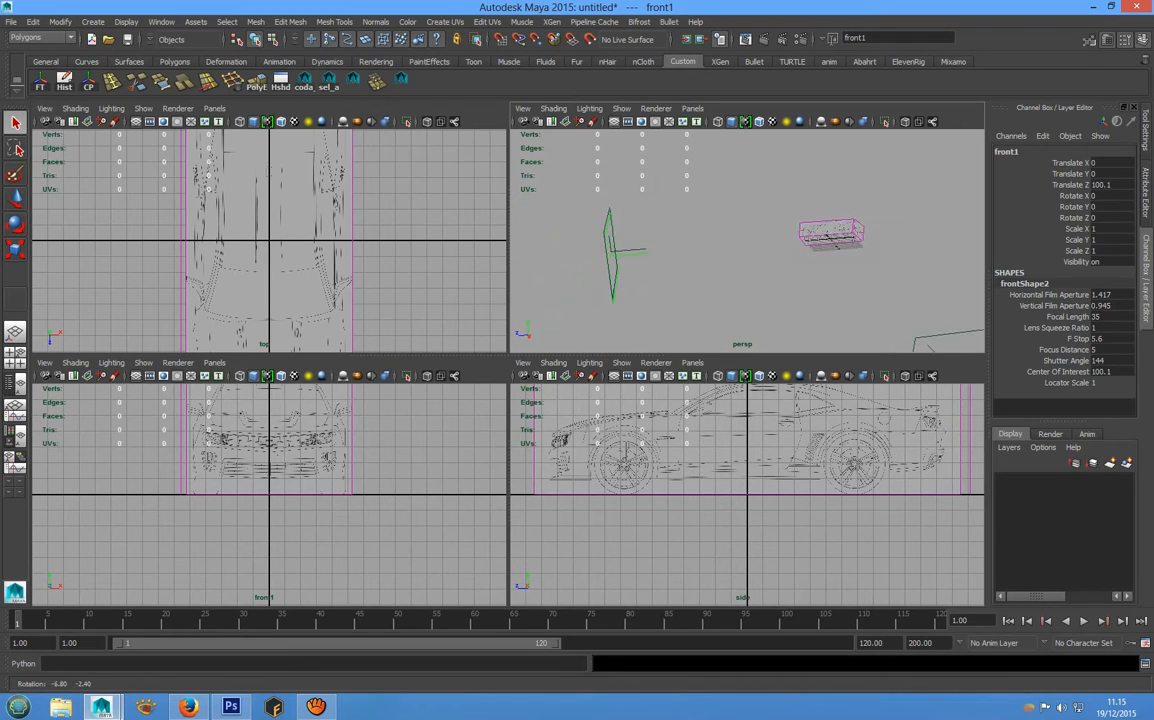
left_click(16, 122)
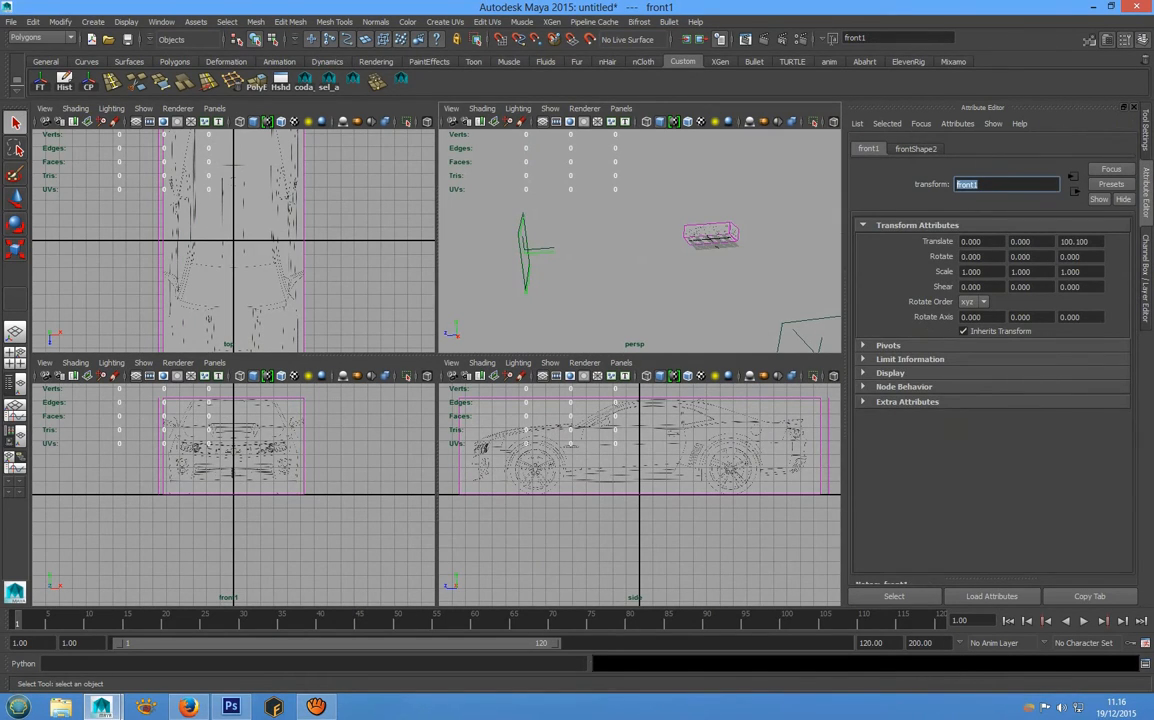
type("back")
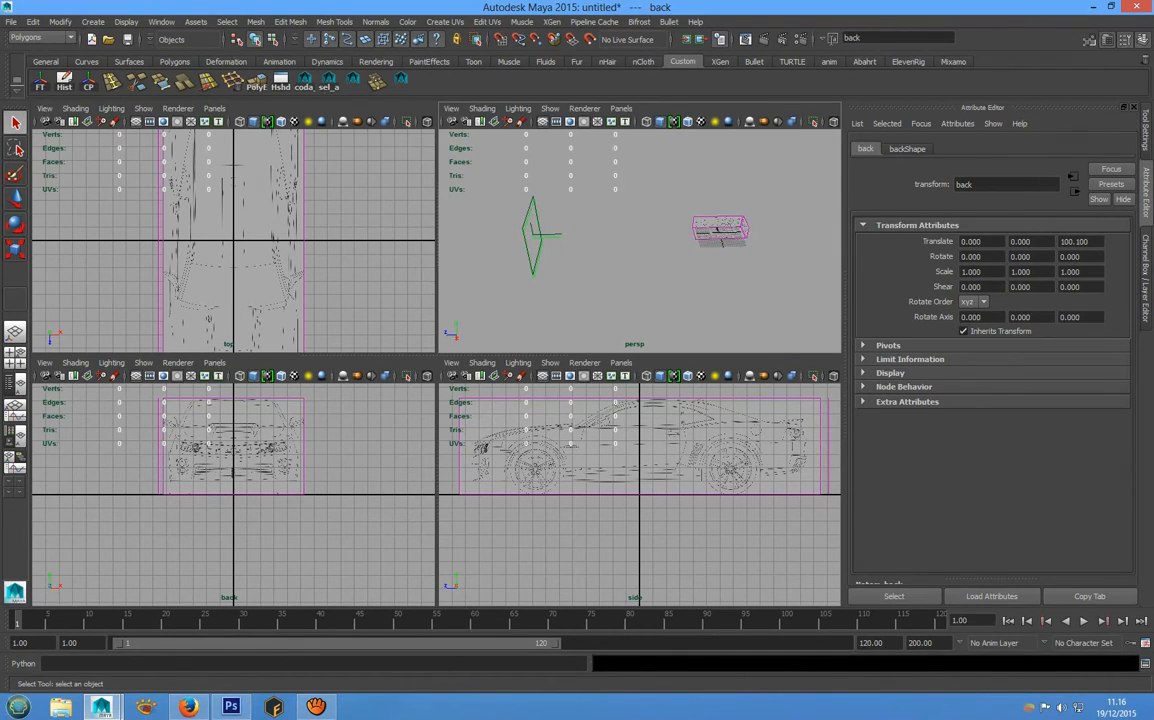
Create an image plane on the back camera using back.jpg from sourceimages/reference
left_click(44, 362)
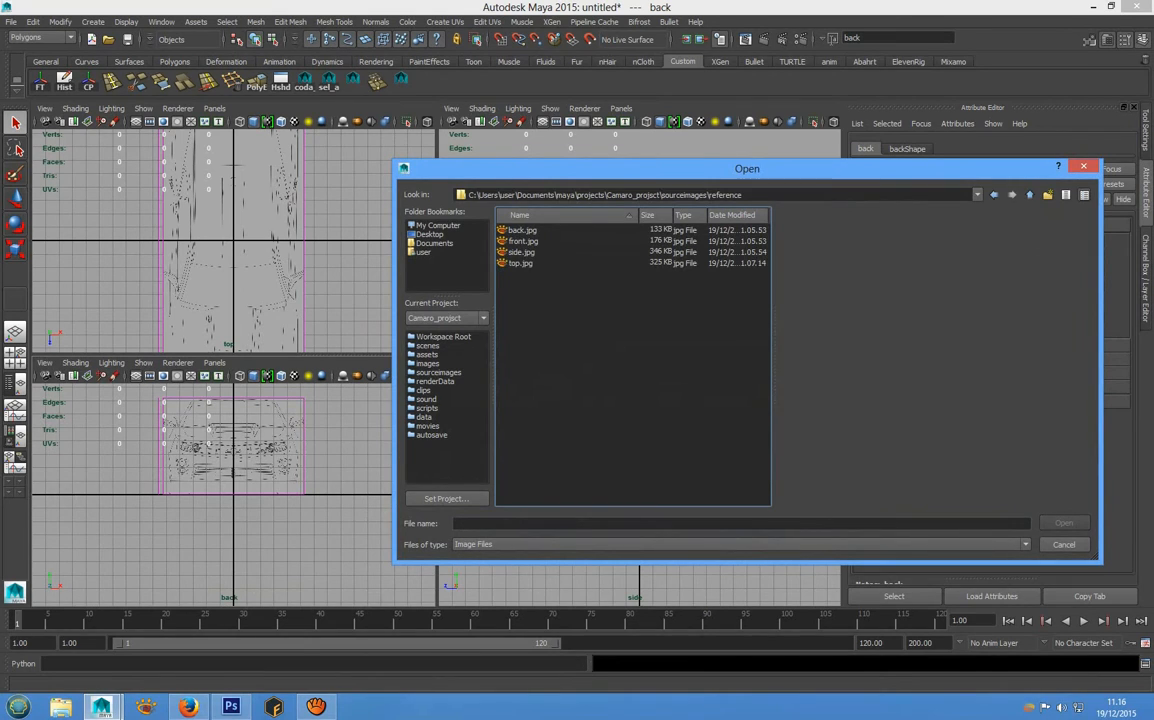
left_click(524, 228)
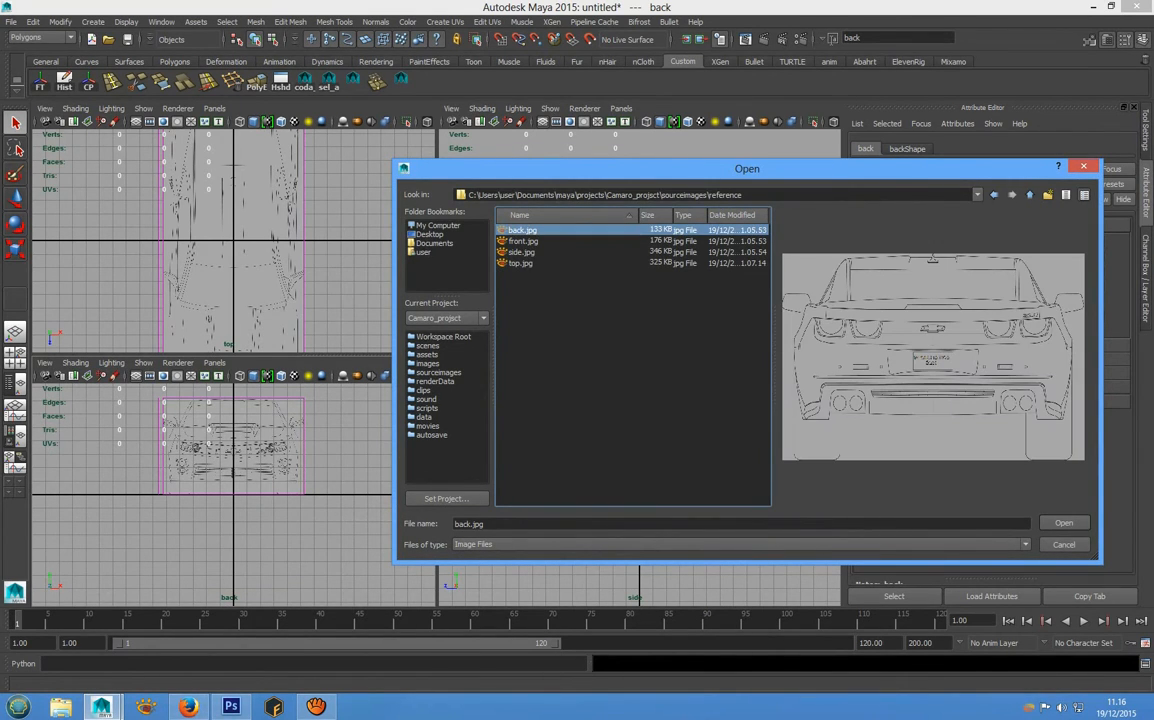
left_click(1064, 522)
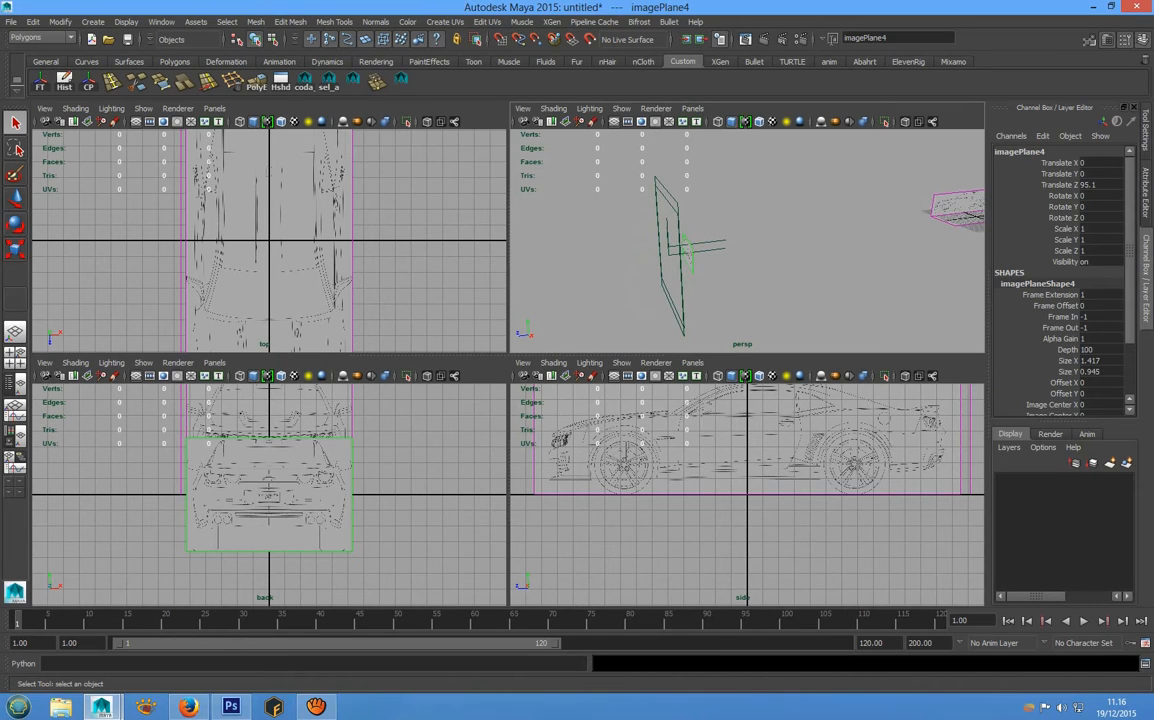
Orbit the perspective view to see imagePlane4 around the reference planes
scroll("down", 3)
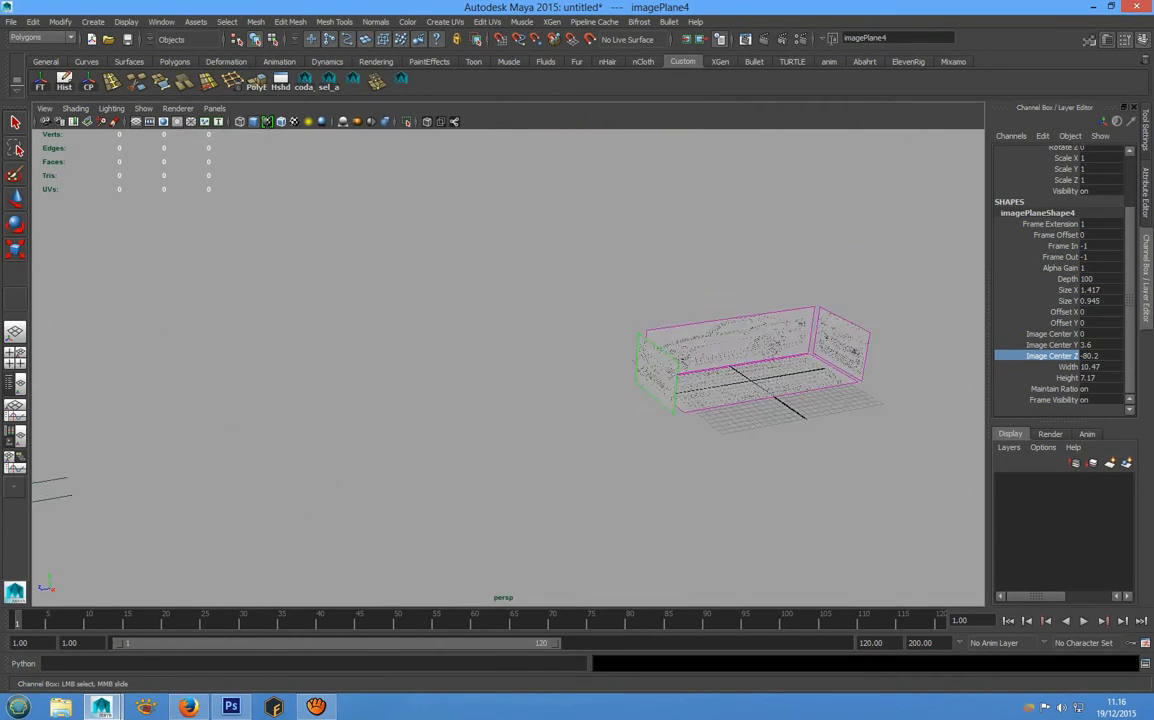
left_click_drag(750, 370, 550, 390)
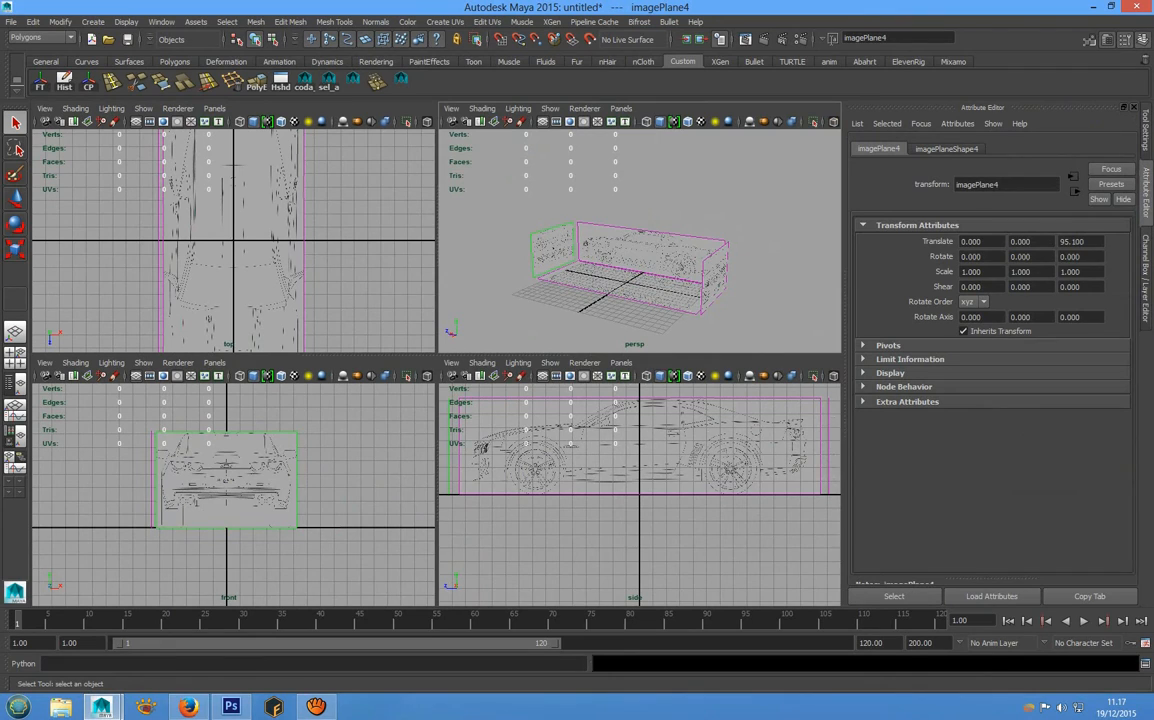
Select imagePlaneShape4 and set the lower-left panel to look through the back camera
left_click(946, 148)
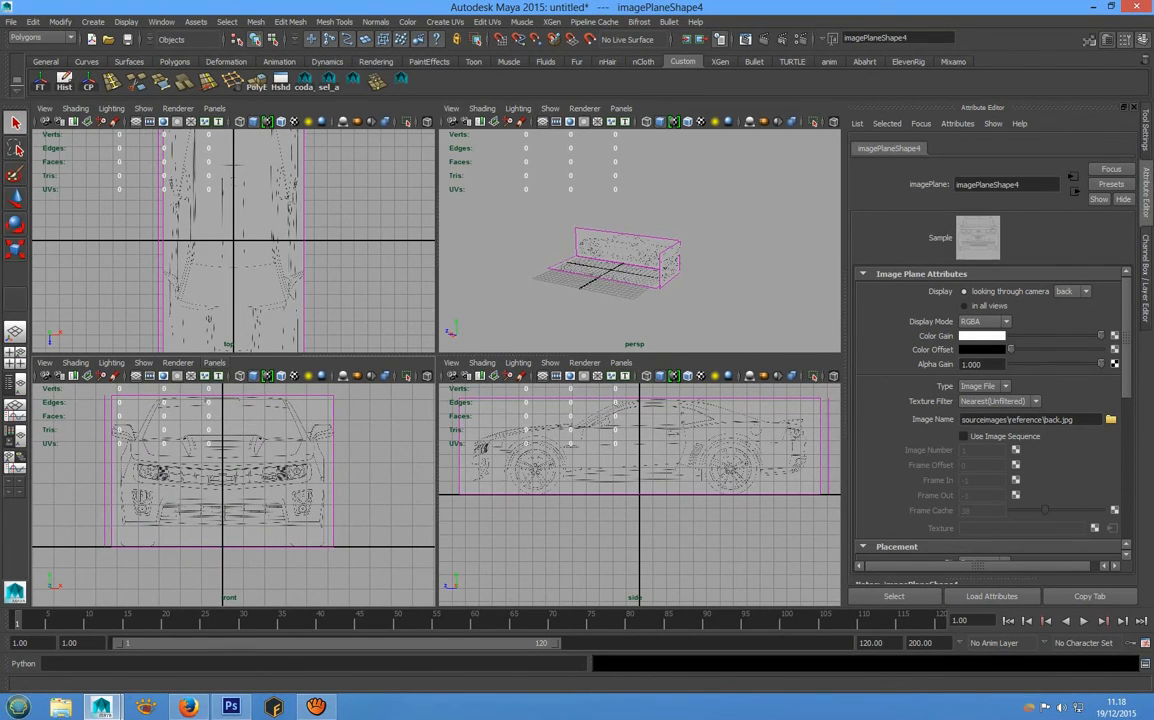
left_click(214, 362)
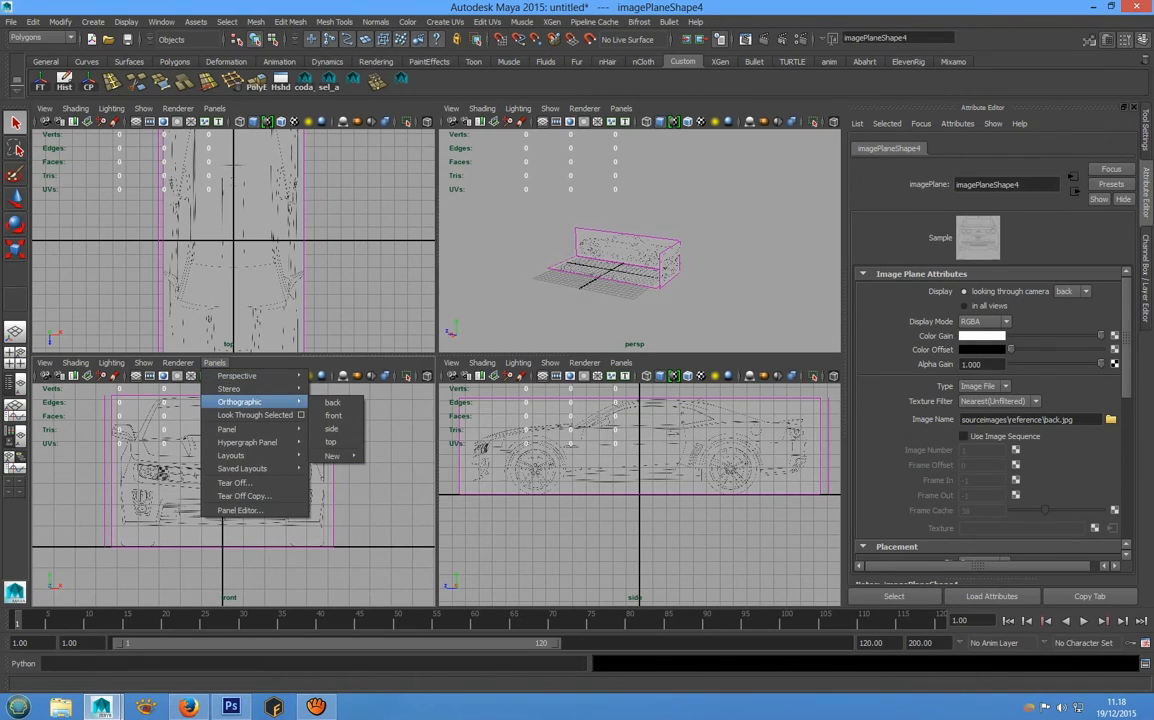
left_click(332, 402)
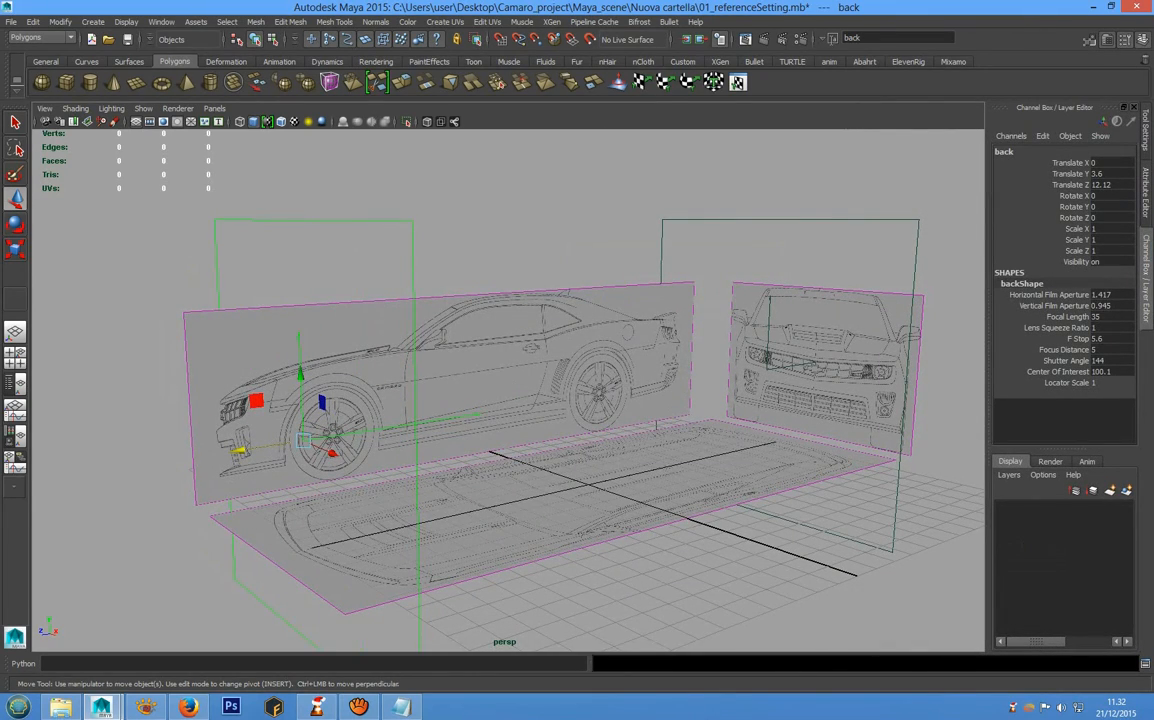
Drag the back camera behind the car with the Move tool
left_click_drag(600, 400, 500, 380)
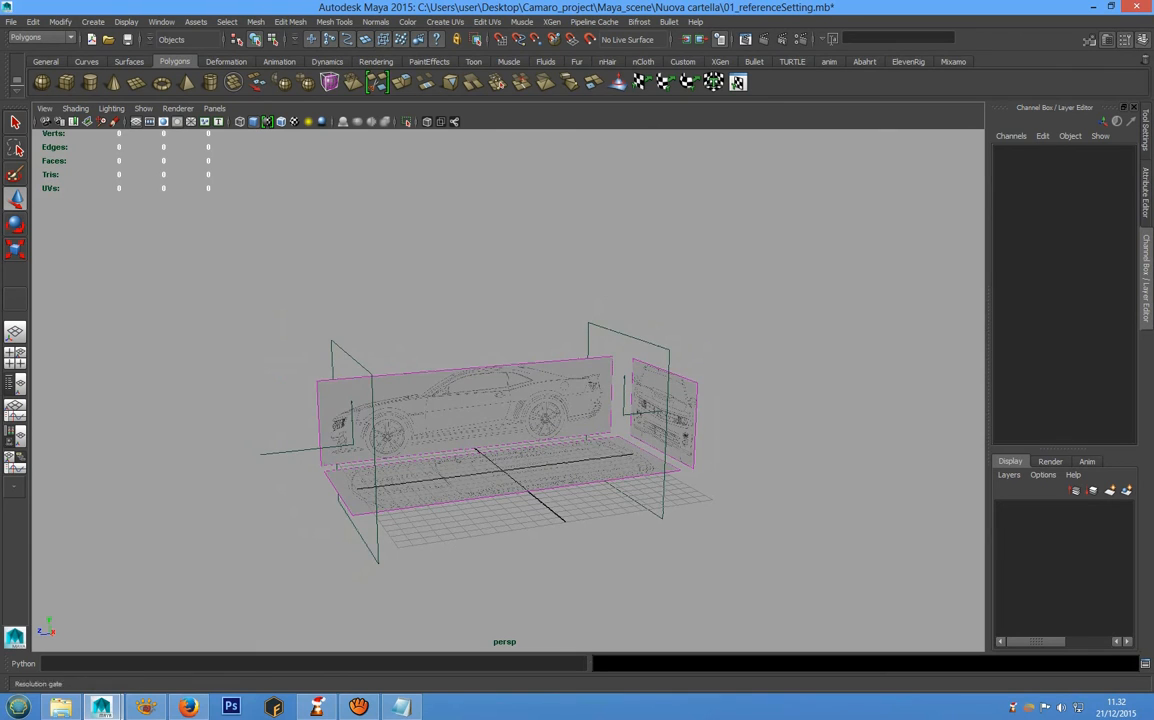
Uncheck Cameras in the perspective panel's Show menu so only the image planes remain visible
left_click(144, 108)
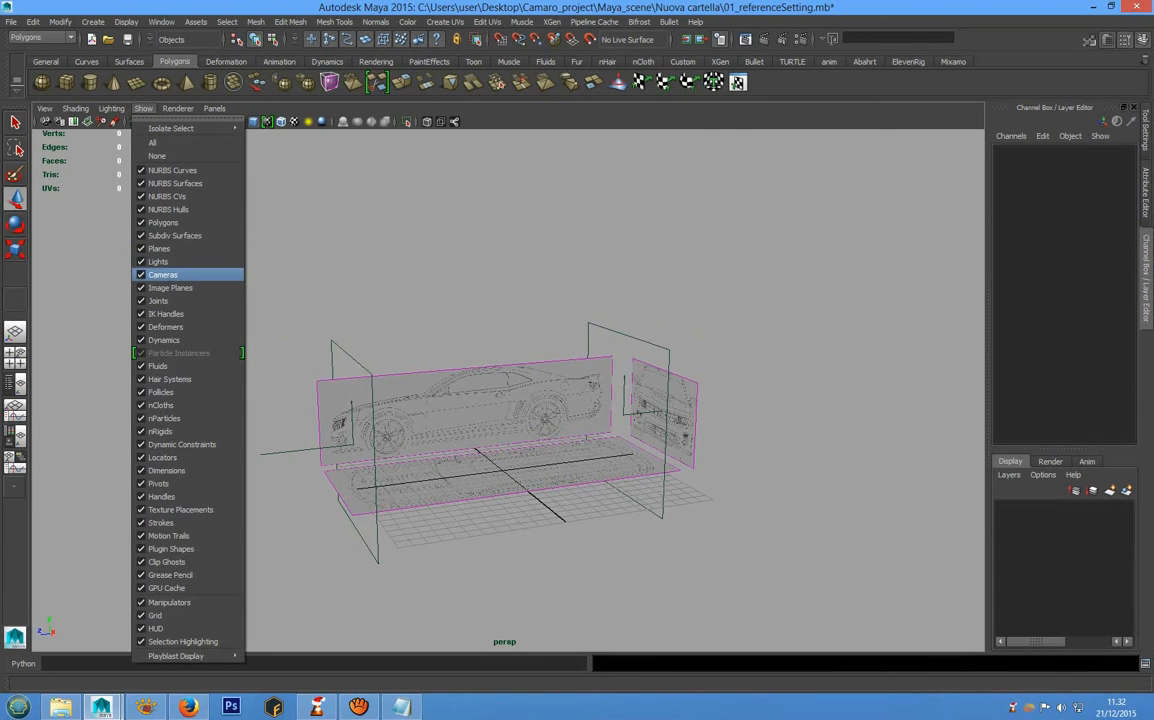
left_click(164, 274)
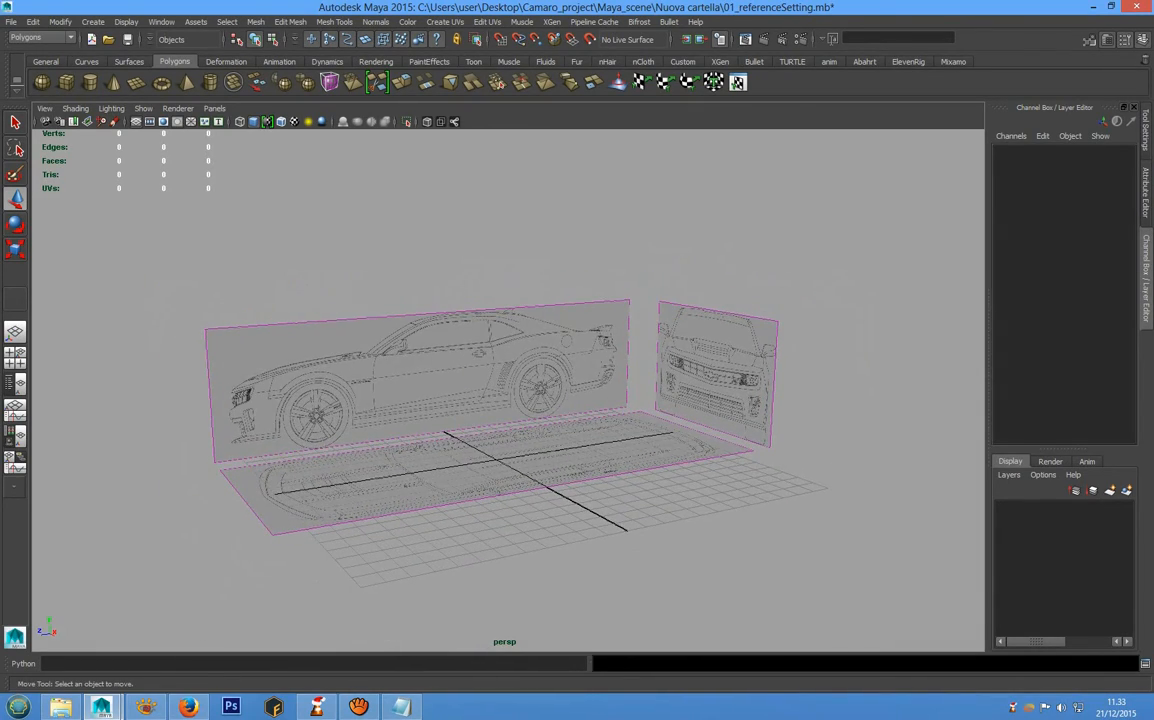
left_click(12, 22)
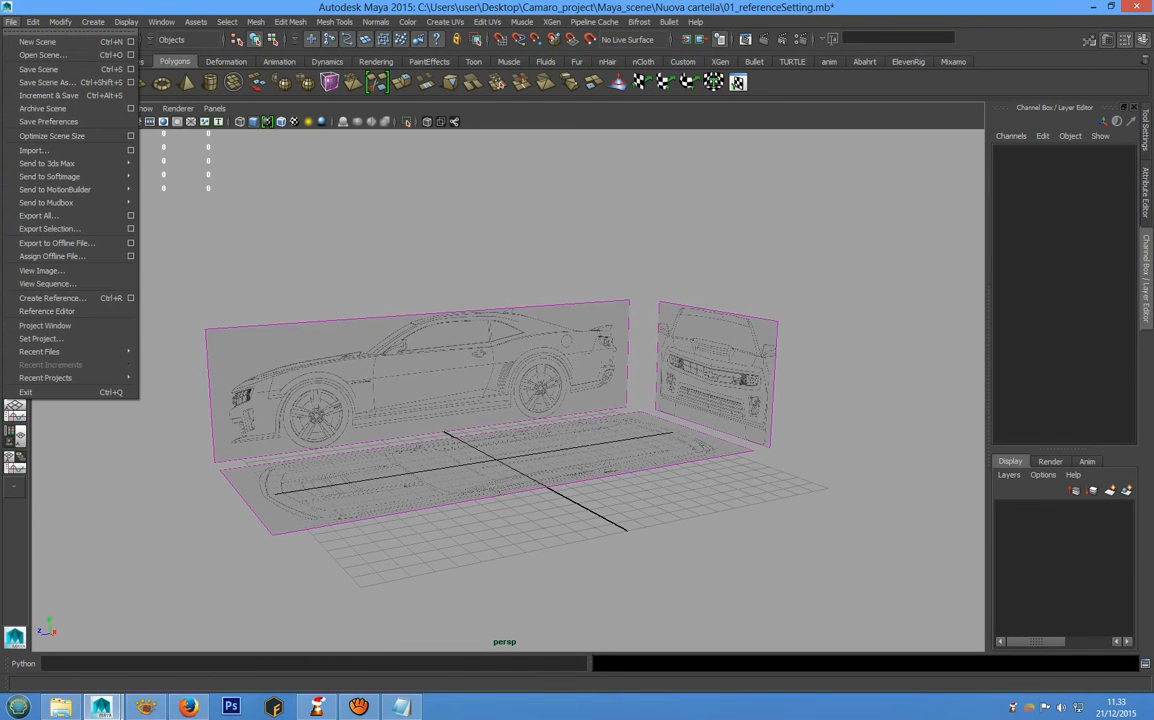
Save the scene as 01_referenceSetting.mb in the Camaro_project scenes folder
left_click(46, 82)
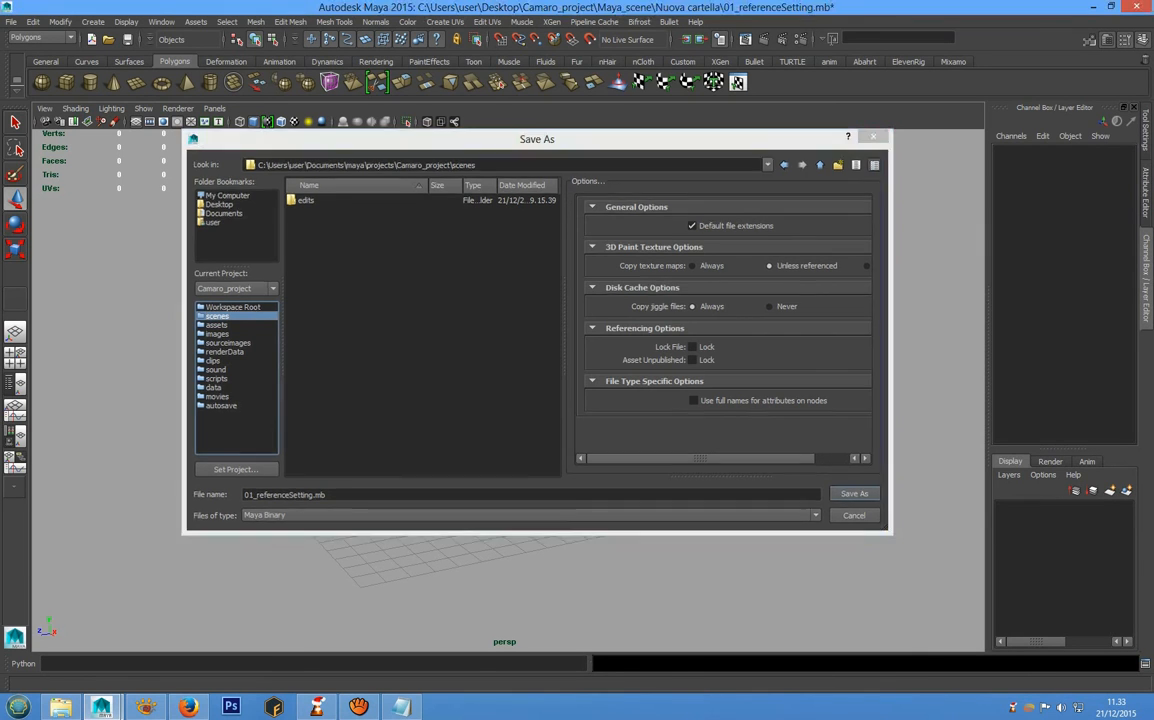
left_click(854, 492)
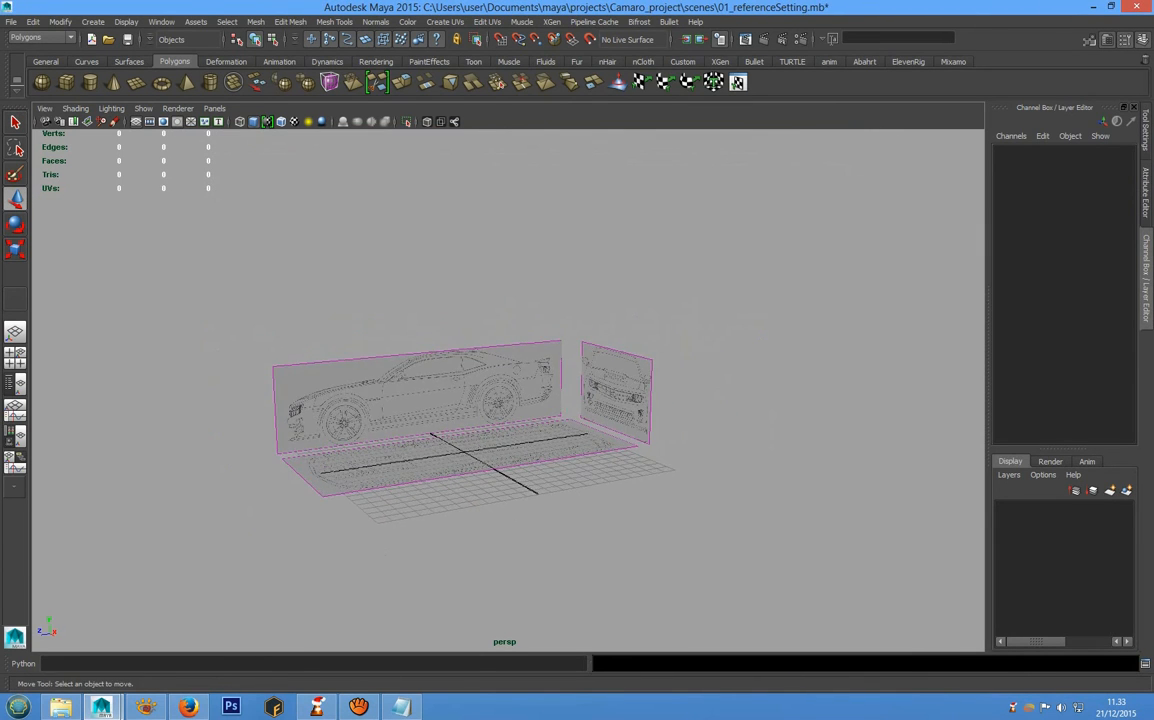